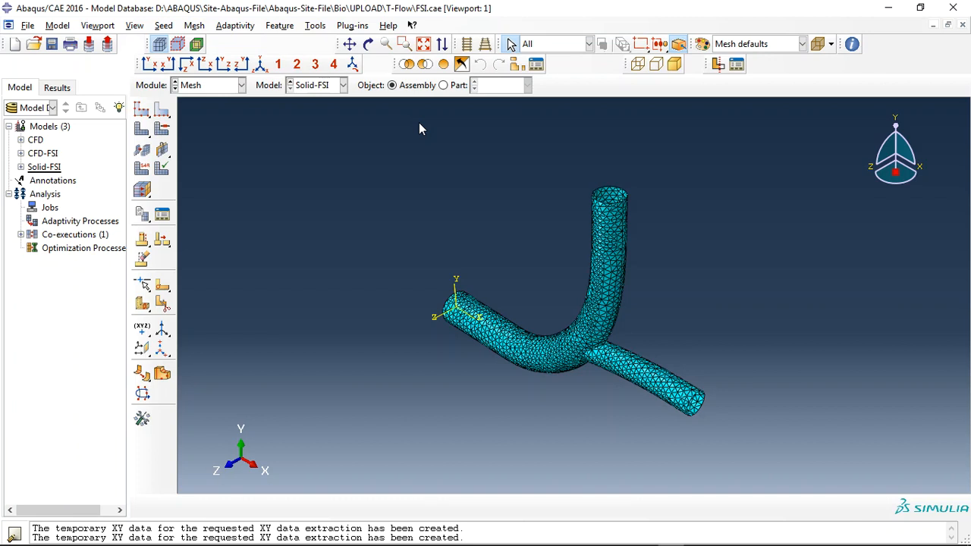
{"action": "mouse_move", "coordinate": [337, 103]}
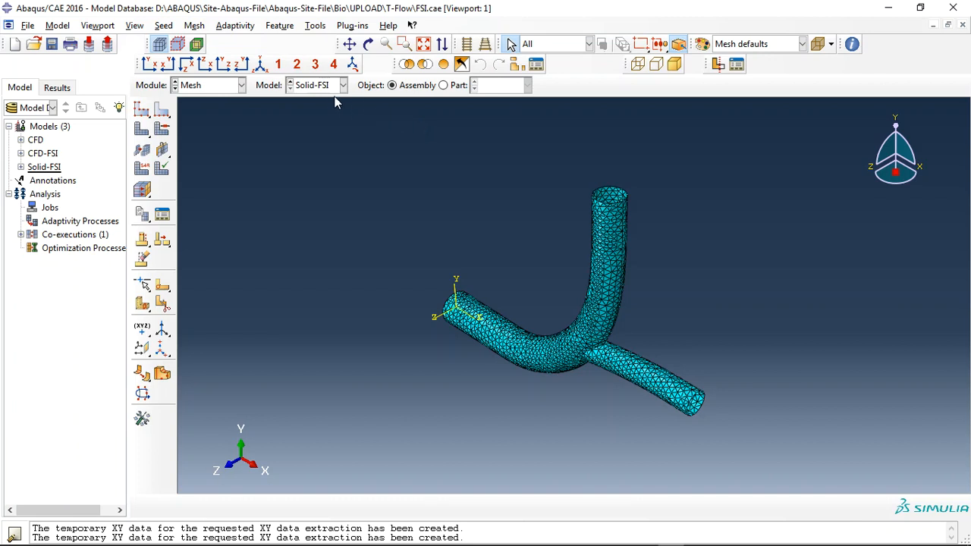
- Inspect the CFD-FSI fluid mesh and the solid vessel mesh by orbiting each
{"action": "left_click", "coordinate": [342, 85]}
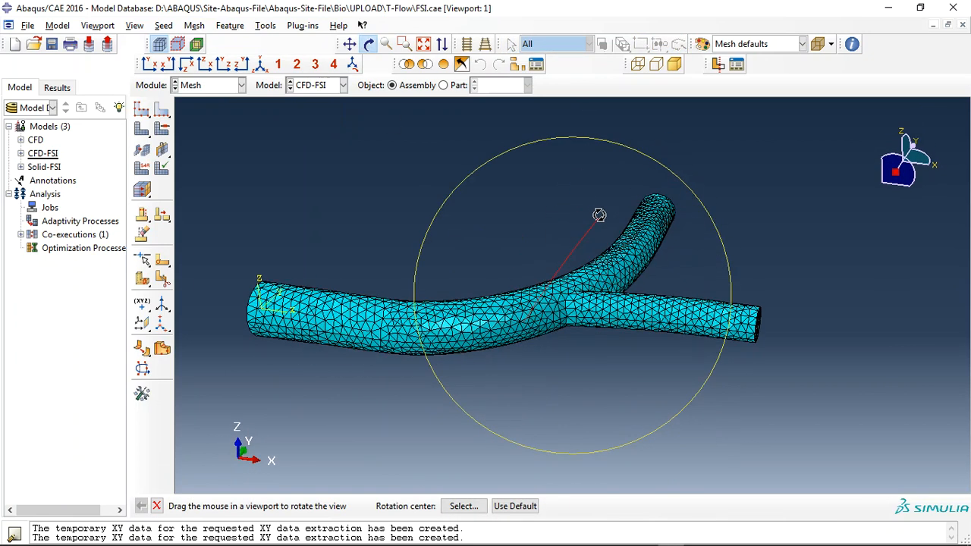
{"action": "left_click_drag", "start_coordinate": [599, 215], "coordinate": [599, 360]}
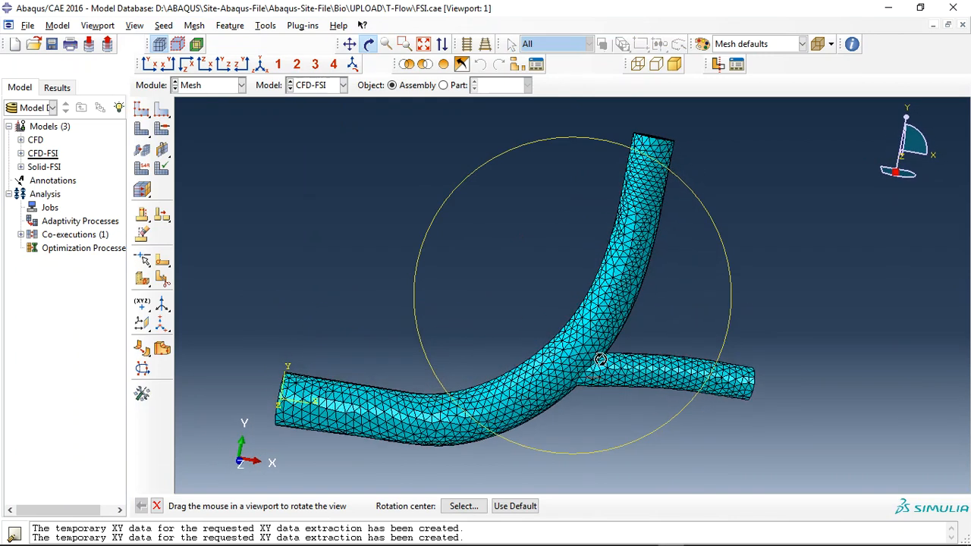
{"action": "left_click_drag", "start_coordinate": [599, 361], "coordinate": [522, 229]}
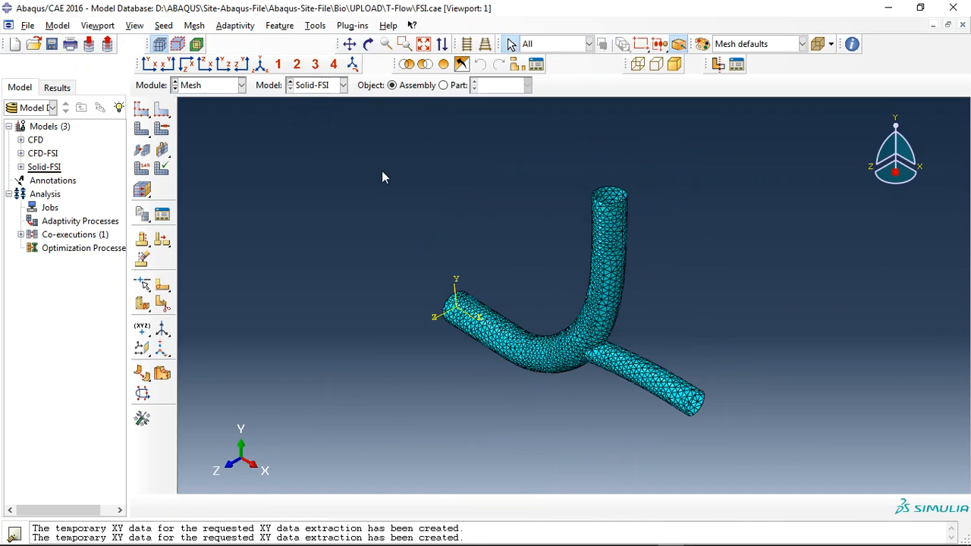
{"action": "left_click", "coordinate": [368, 43]}
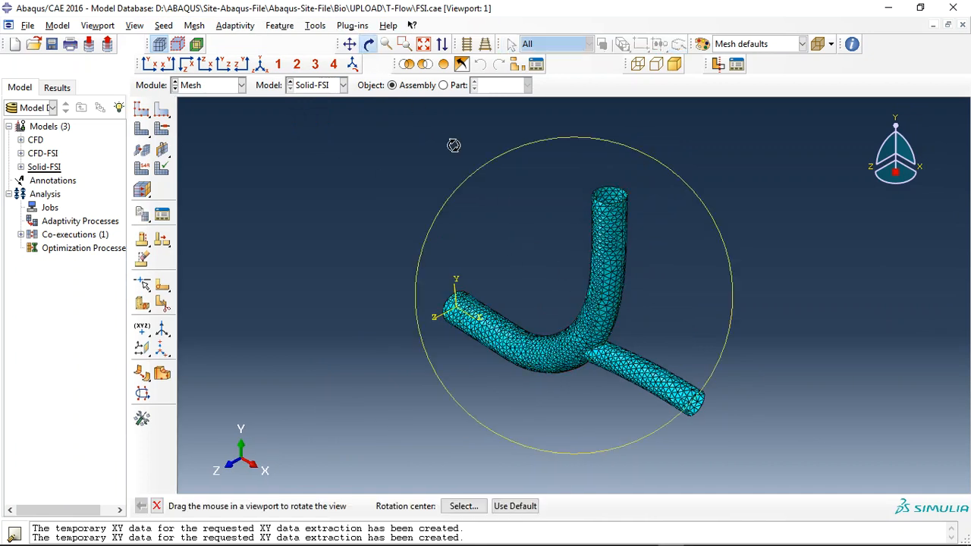
{"action": "left_click_drag", "start_coordinate": [454, 145], "coordinate": [476, 303]}
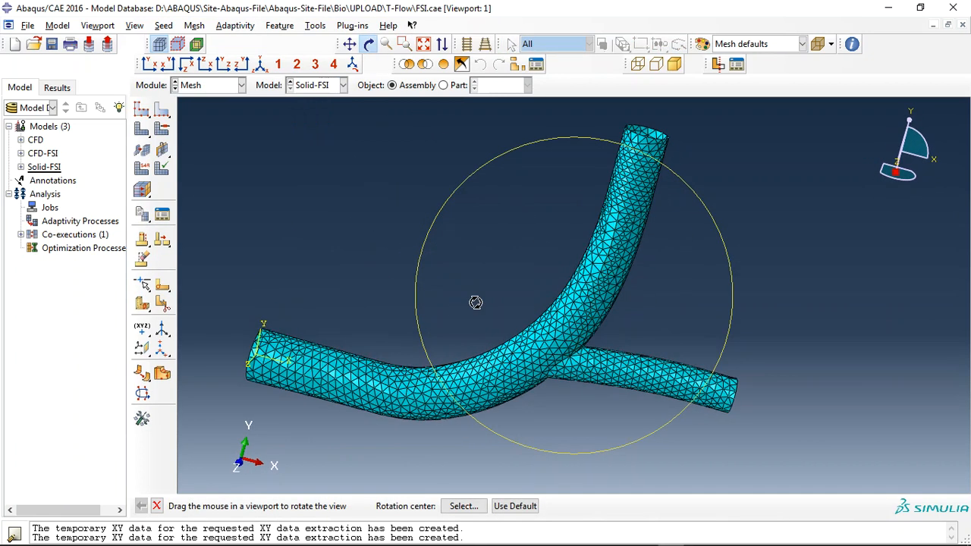
{"action": "left_click_drag", "start_coordinate": [476, 304], "coordinate": [589, 342]}
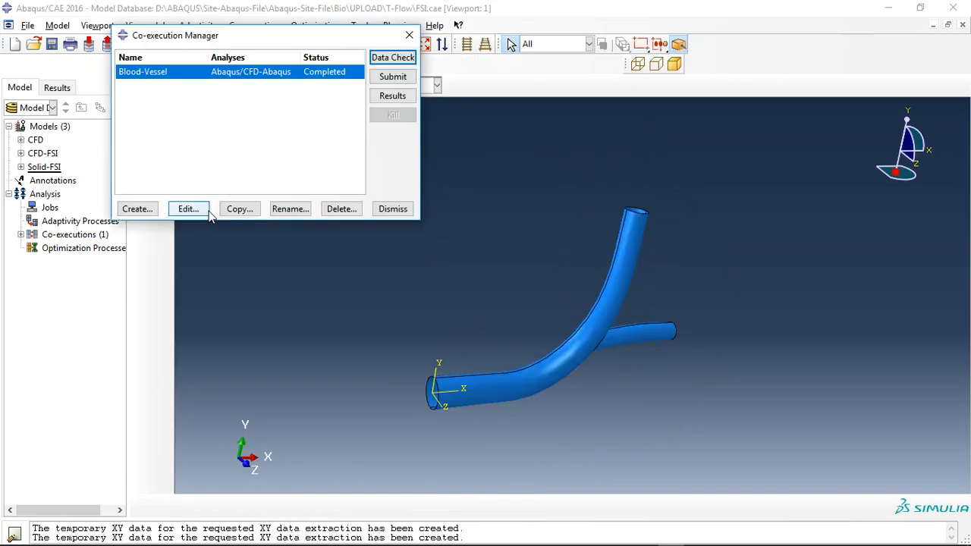
- Load the co-simulation results, animate the Mises stress frames, then switch the field output to U Magnitude
{"action": "left_click", "coordinate": [392, 95]}
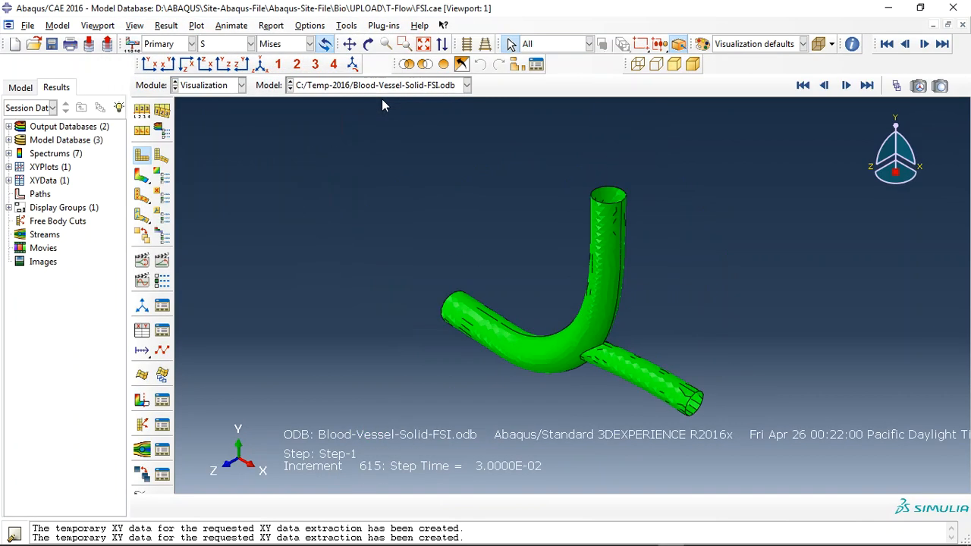
{"action": "mouse_move", "coordinate": [391, 149]}
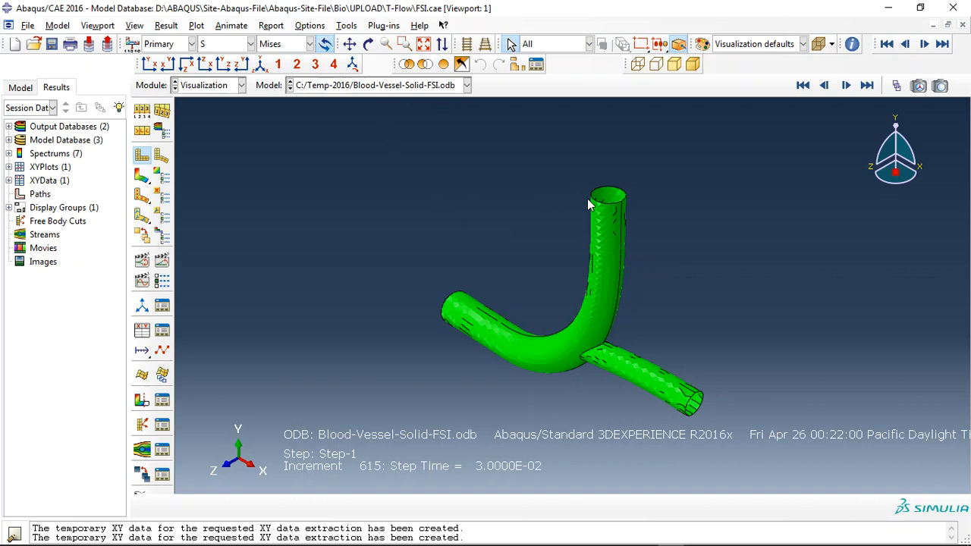
{"action": "mouse_move", "coordinate": [554, 264]}
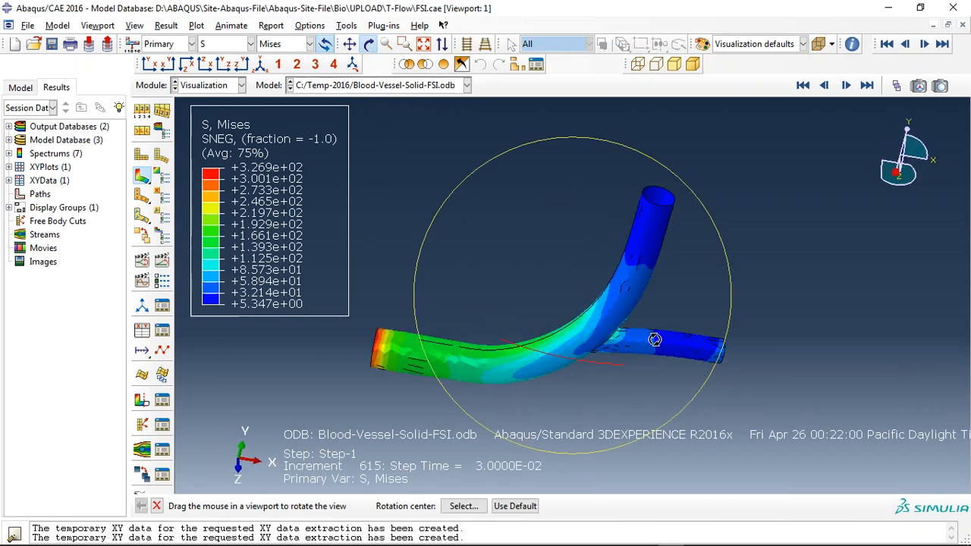
{"action": "left_click_drag", "start_coordinate": [654, 340], "coordinate": [589, 377]}
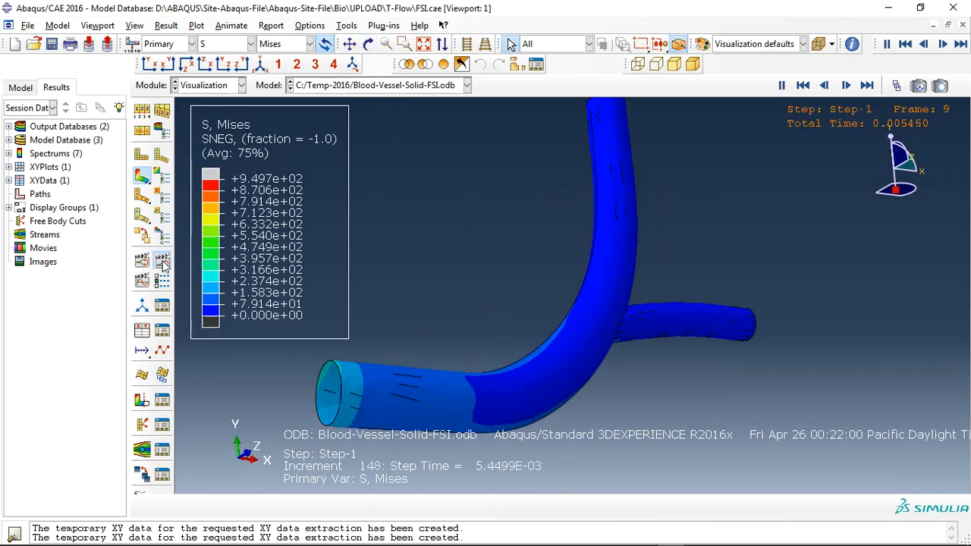
{"action": "left_click", "coordinate": [823, 85]}
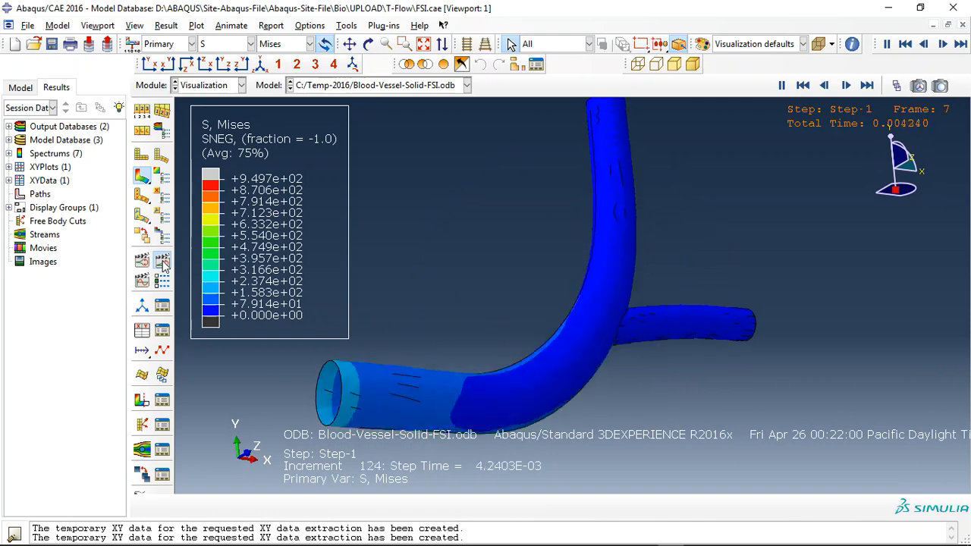
{"action": "left_click", "coordinate": [824, 85]}
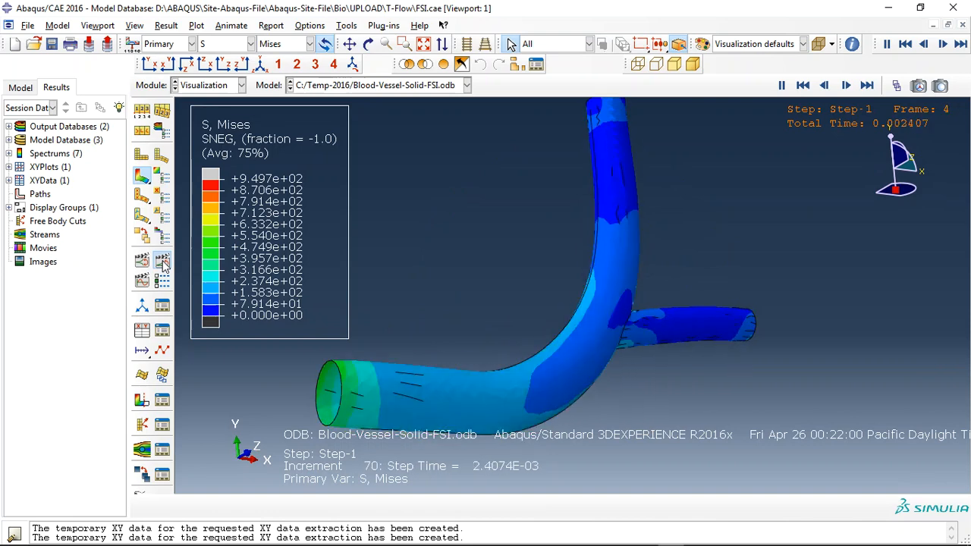
{"action": "left_click", "coordinate": [868, 85]}
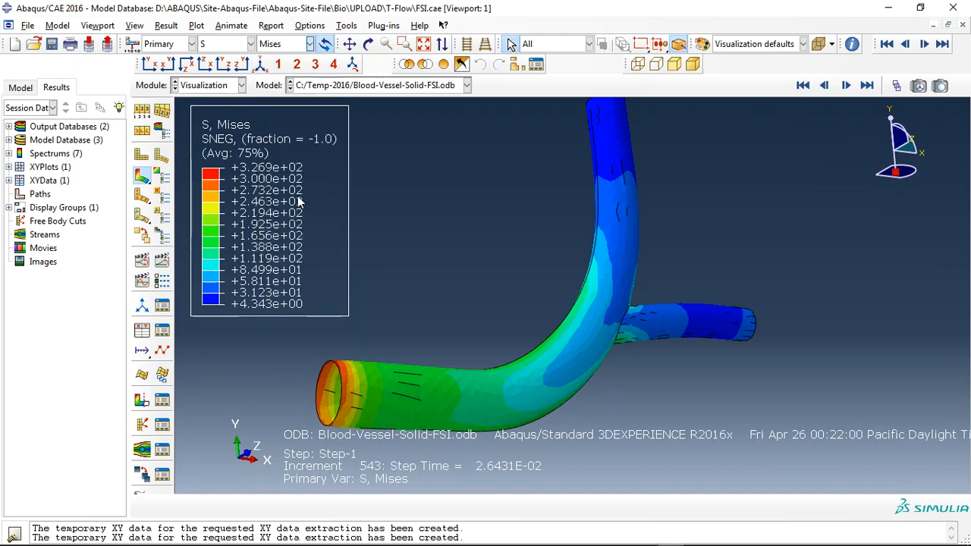
{"action": "left_click", "coordinate": [302, 43]}
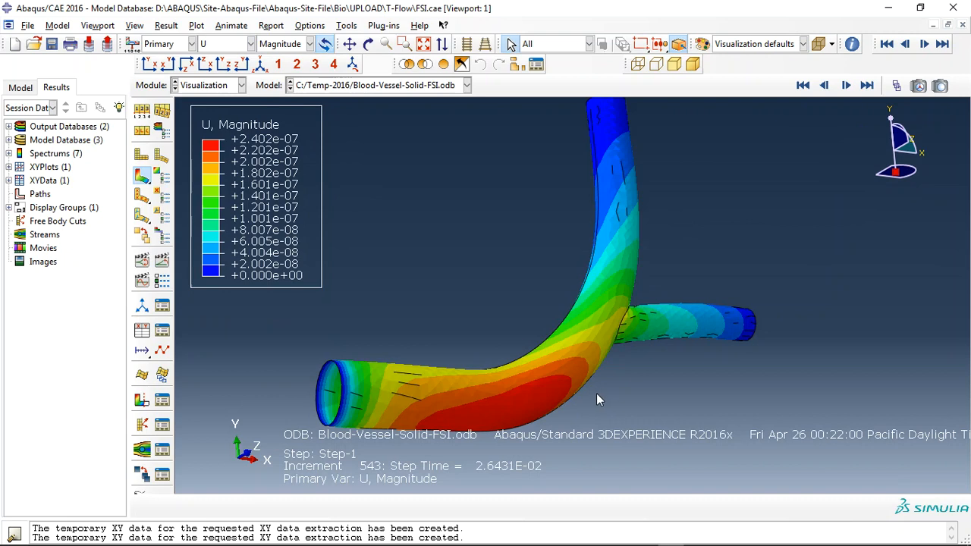
{"action": "mouse_move", "coordinate": [340, 137]}
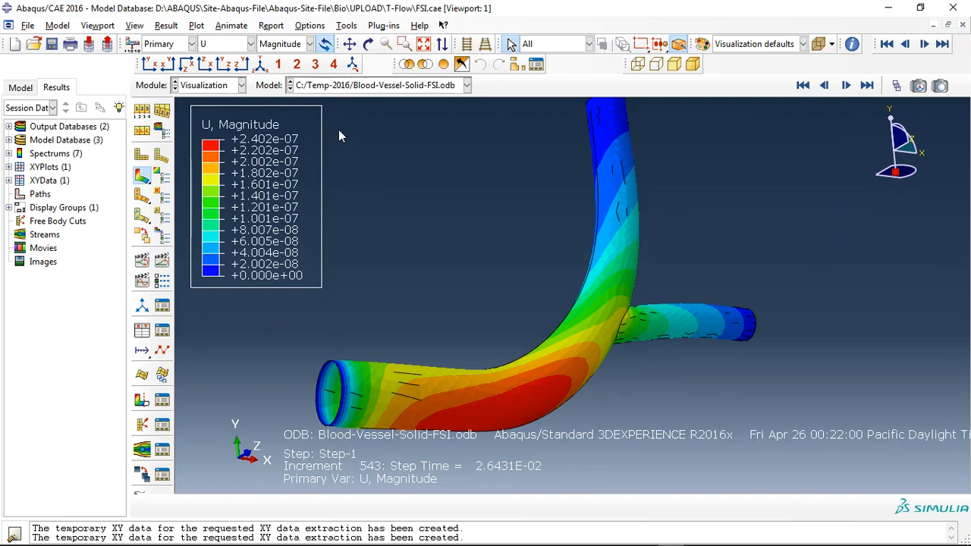
- Switch to Blood-Vessel-CFD-FSI.odb and show the fluid pressure contours
{"action": "left_click", "coordinate": [465, 85]}
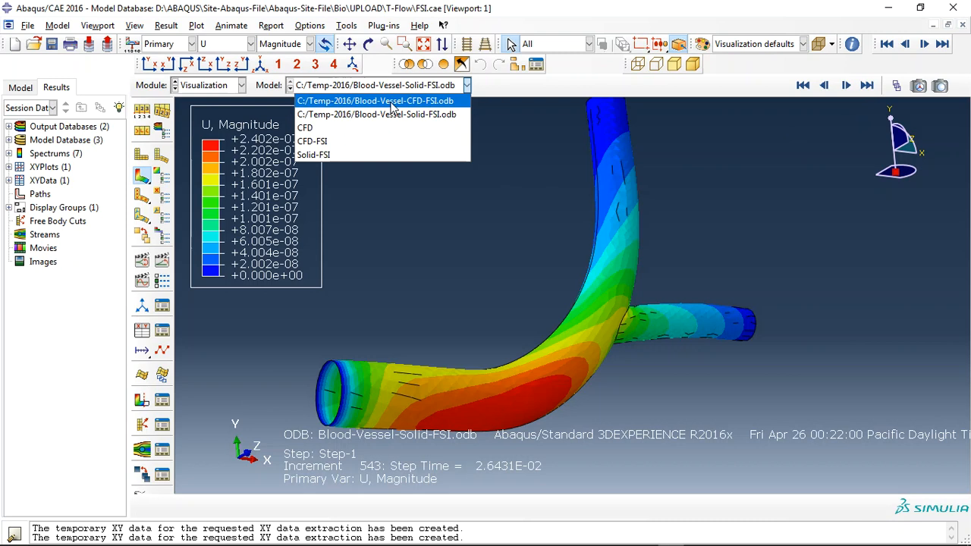
{"action": "left_click", "coordinate": [375, 100]}
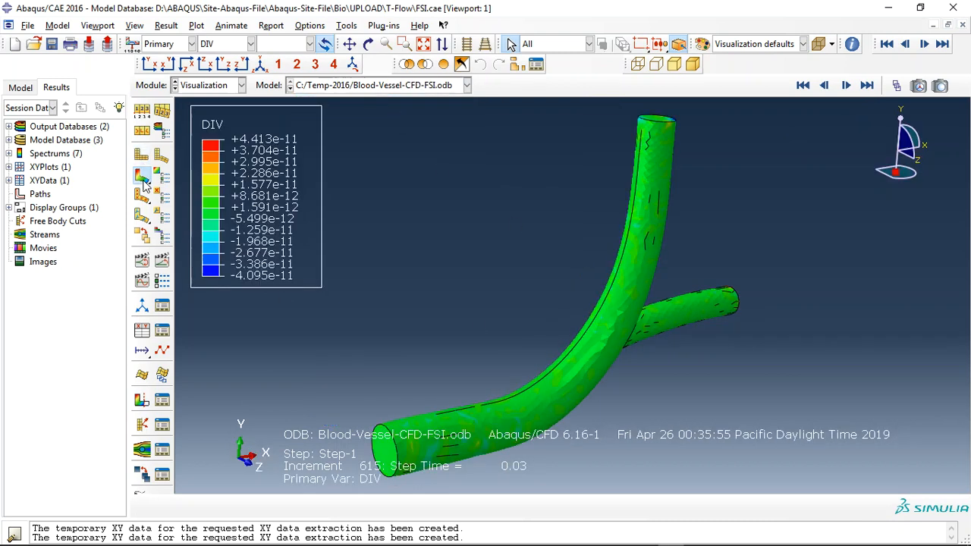
{"action": "left_click", "coordinate": [224, 42]}
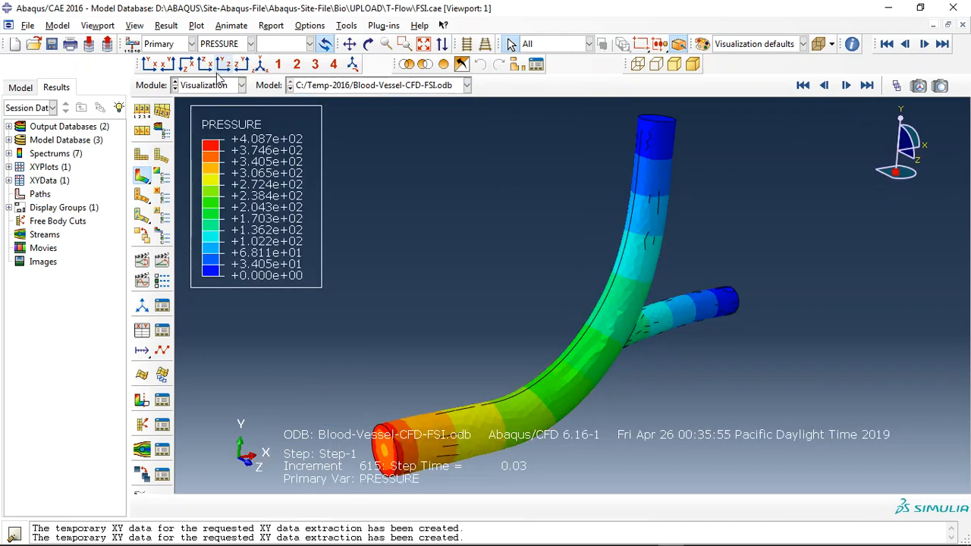
{"action": "left_click", "coordinate": [250, 42]}
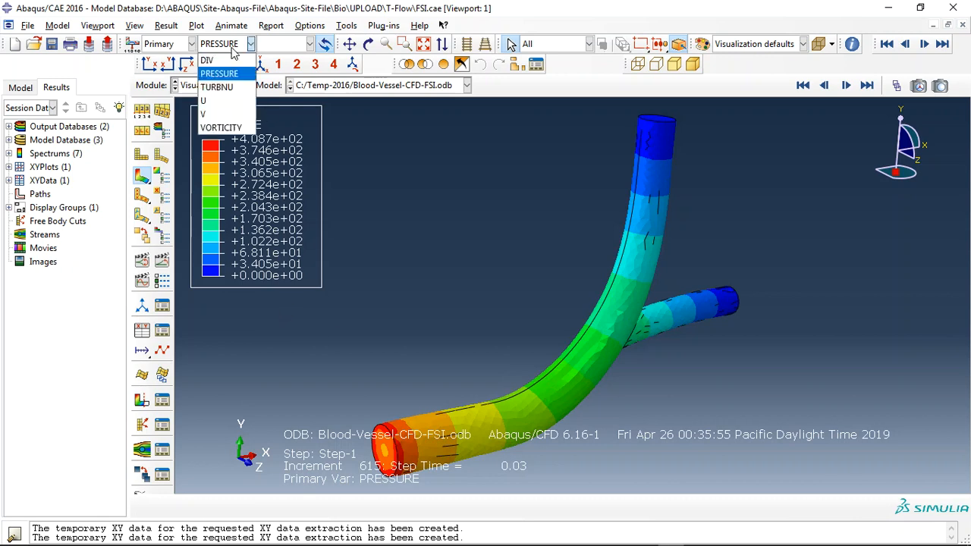
- Cycle the fluid field output through U to V velocity magnitude and orbit the contours
{"action": "left_click", "coordinate": [204, 101]}
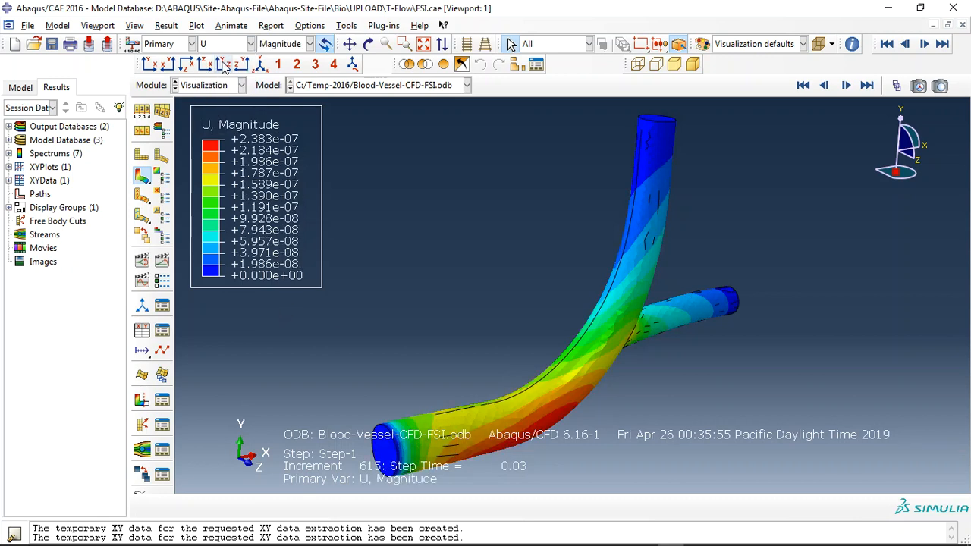
{"action": "left_click", "coordinate": [249, 42]}
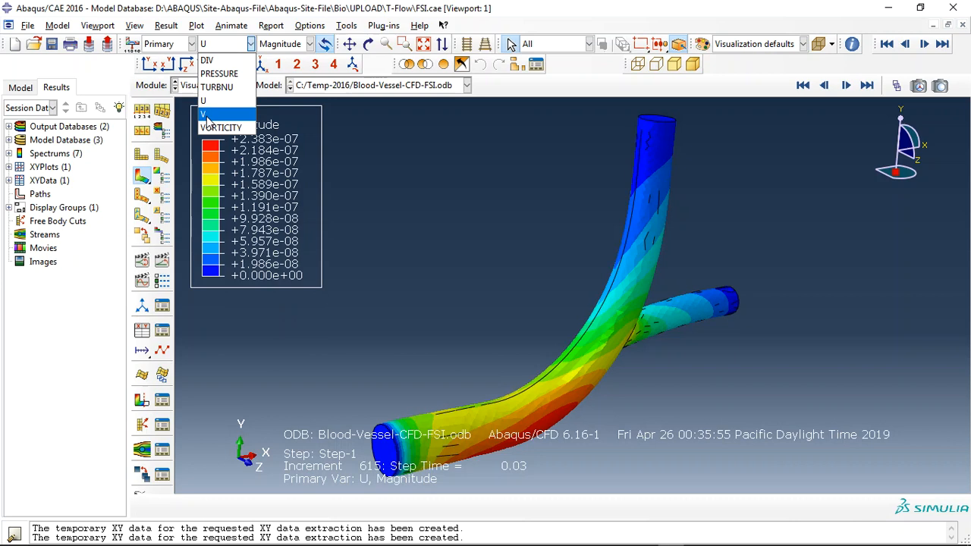
{"action": "left_click", "coordinate": [204, 114]}
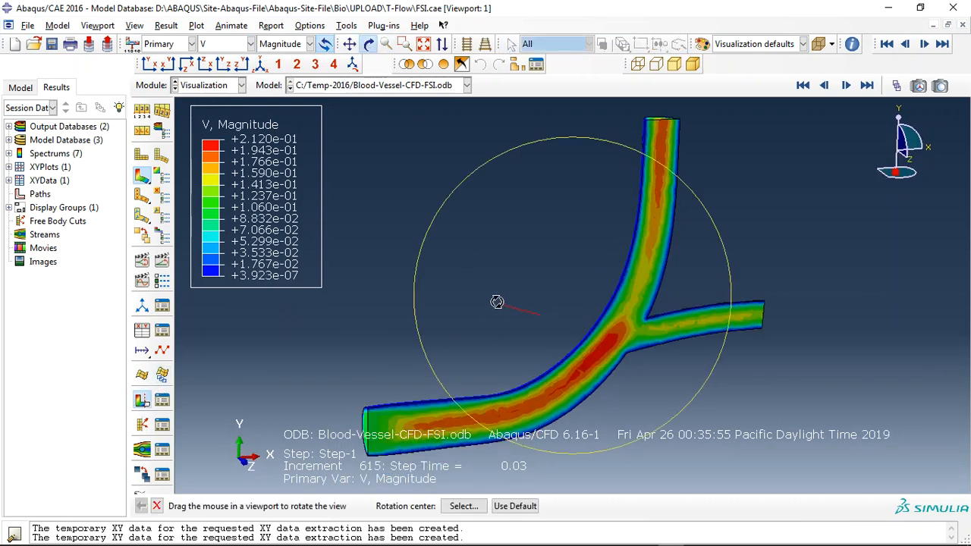
{"action": "left_click_drag", "start_coordinate": [497, 302], "coordinate": [446, 351]}
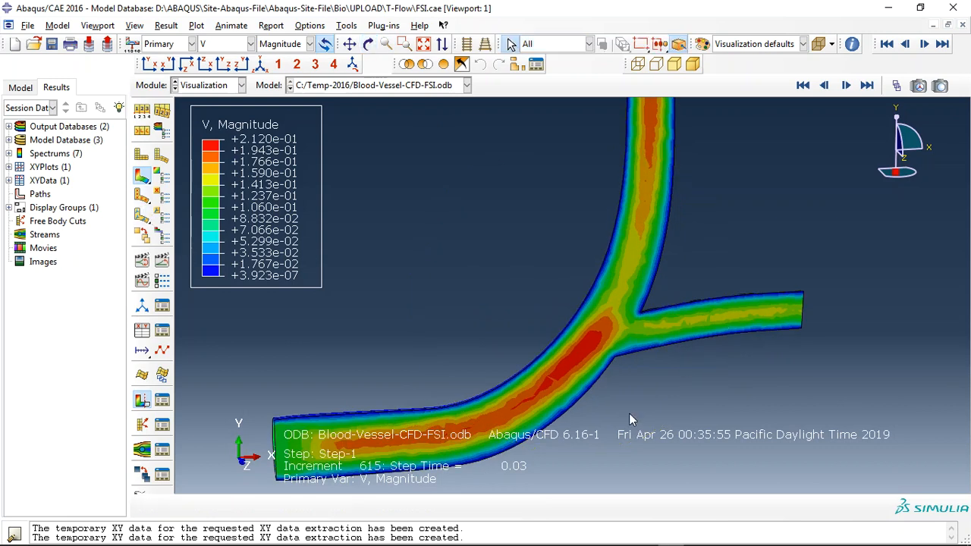
{"action": "mouse_move", "coordinate": [629, 411]}
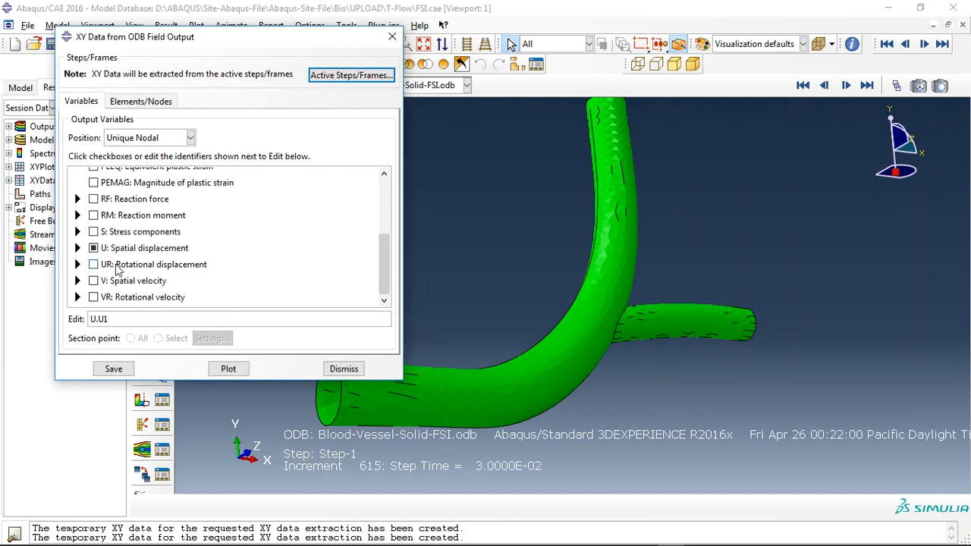
- Pick node 1116 on the vessel in XY Data from ODB Field Output and plot its U1 history
{"action": "left_click", "coordinate": [139, 100]}
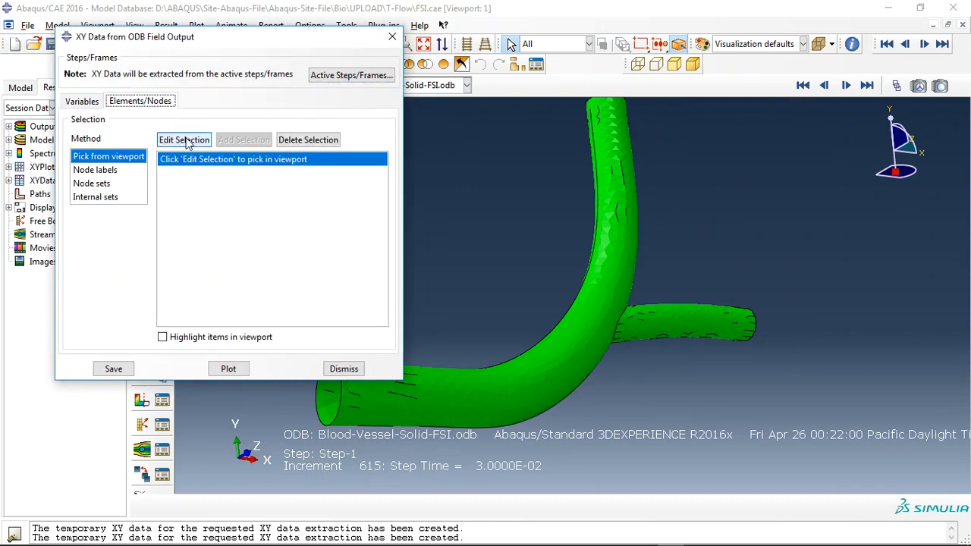
{"action": "left_click", "coordinate": [184, 139]}
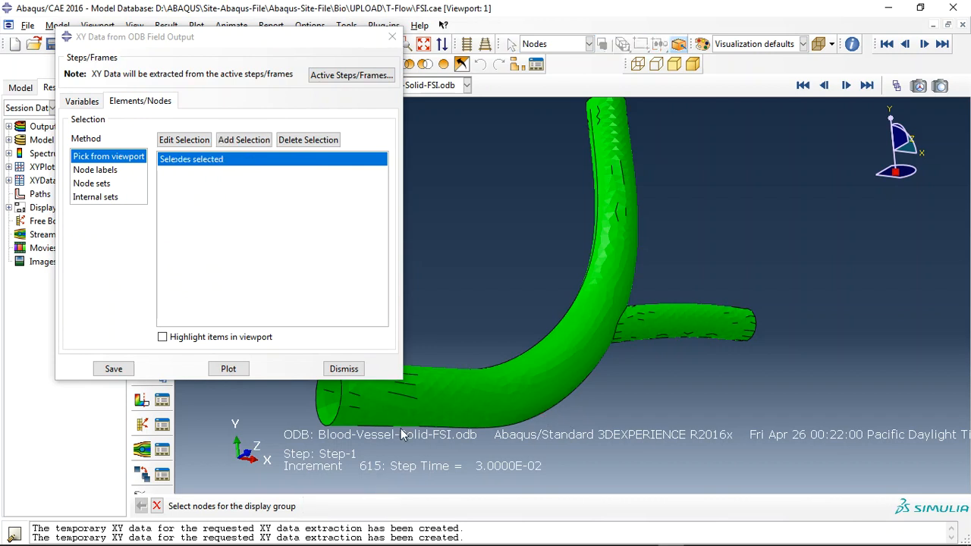
{"action": "left_click", "coordinate": [228, 368]}
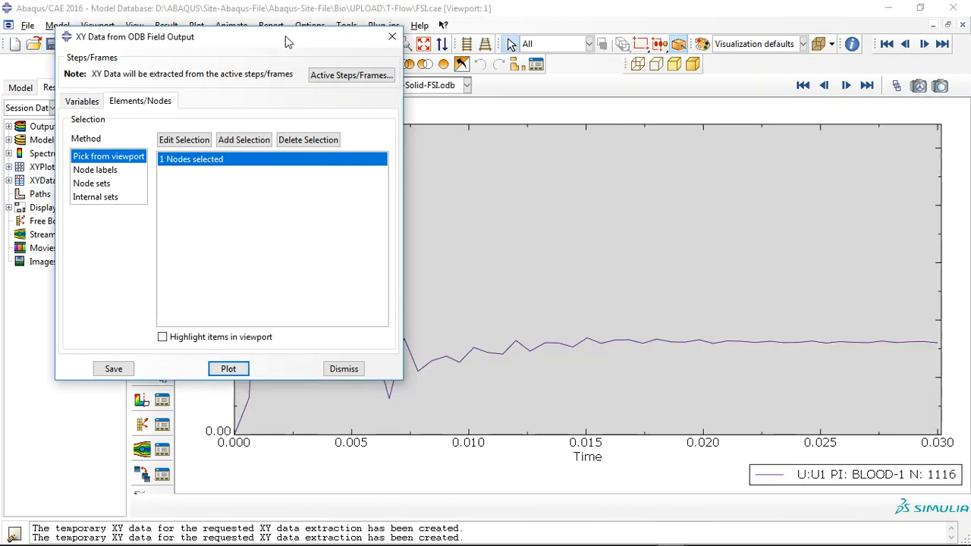
{"action": "left_click", "coordinate": [228, 369]}
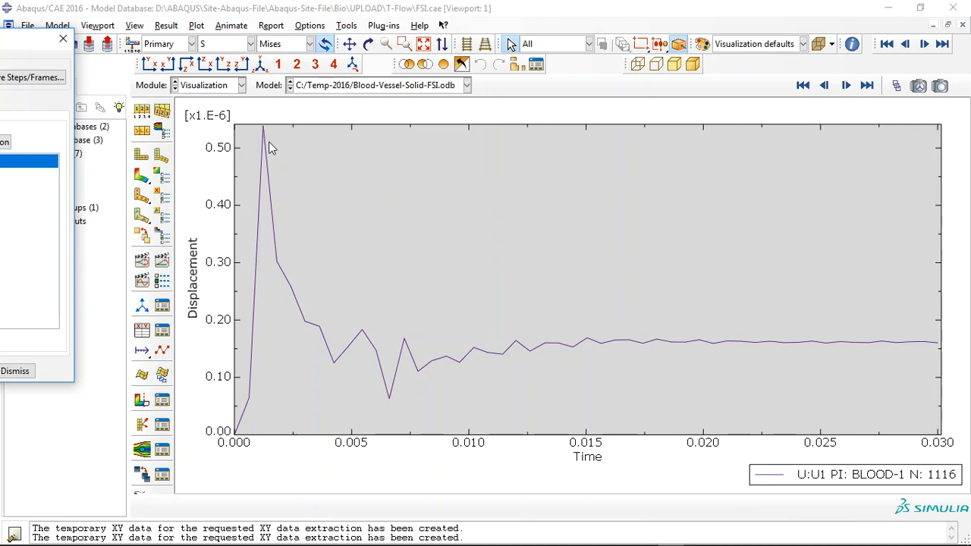
{"action": "mouse_move", "coordinate": [883, 349]}
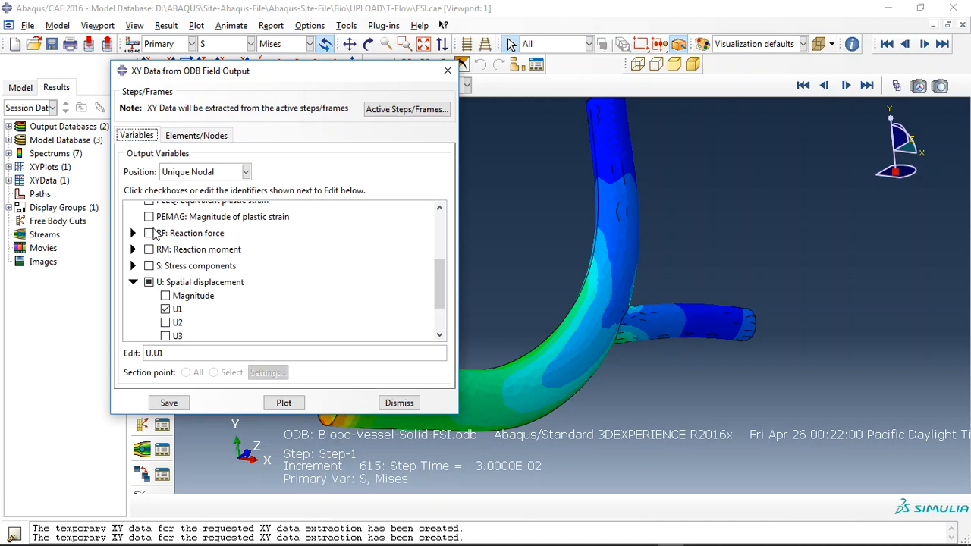
- Check V1 spatial velocity instead of U1 and plot its history at node 1116
{"action": "left_click", "coordinate": [133, 281]}
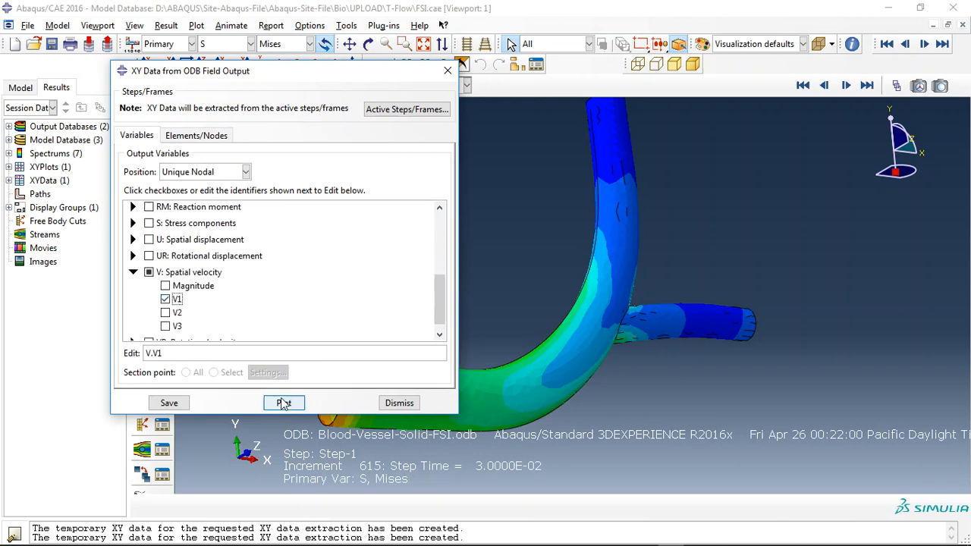
{"action": "left_click", "coordinate": [284, 404]}
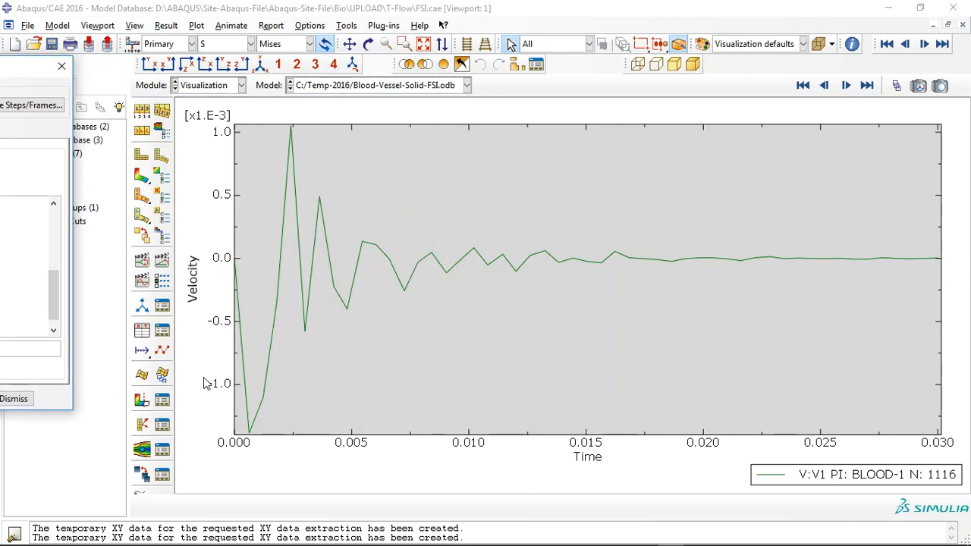
{"action": "mouse_move", "coordinate": [328, 230]}
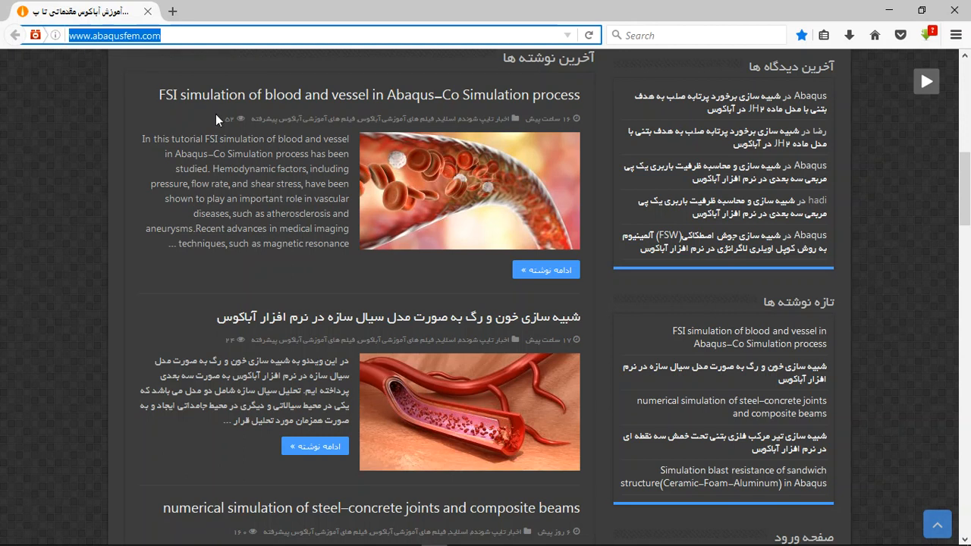
{"action": "mouse_move", "coordinate": [113, 137]}
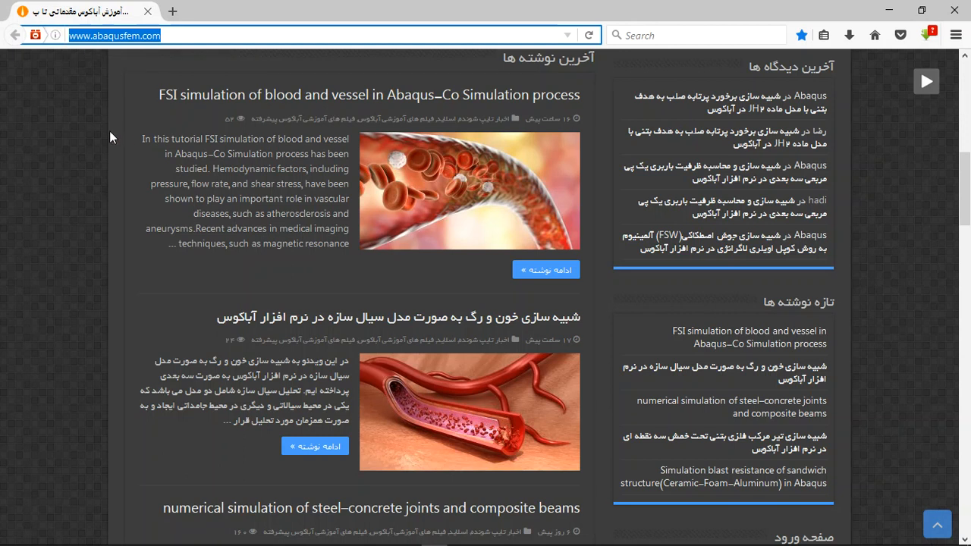
{"action": "mouse_move", "coordinate": [129, 131]}
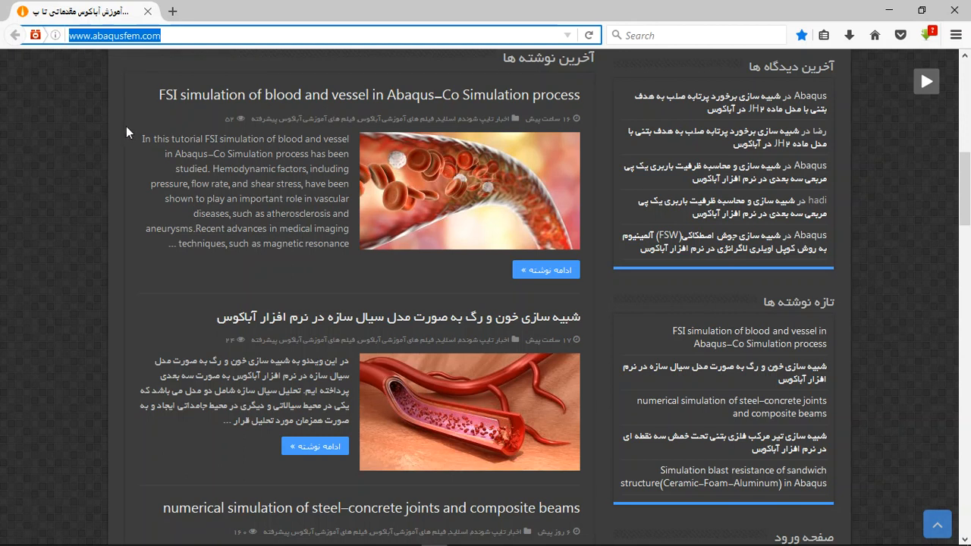
{"action": "mouse_move", "coordinate": [393, 97]}
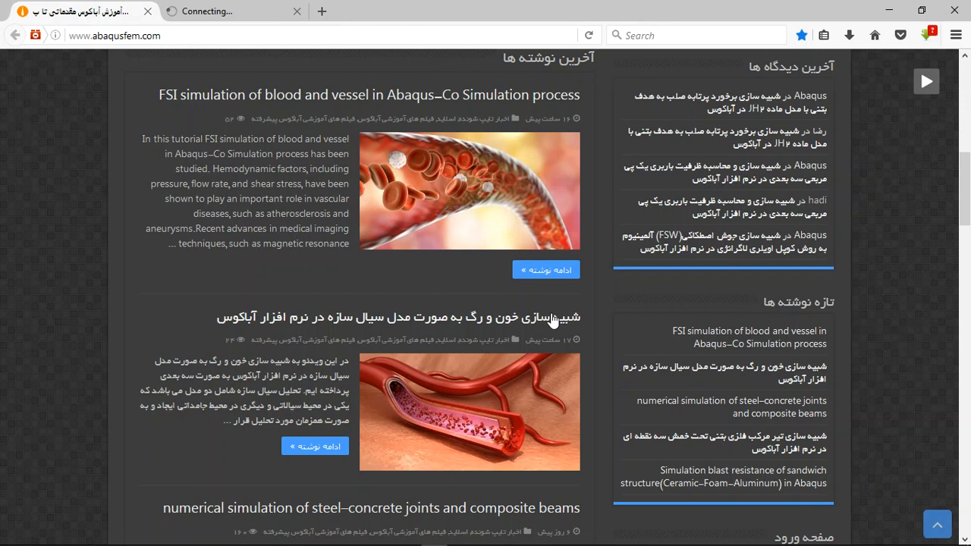
- Open the 'FSI simulation of blood and vessel' article in a new tab and switch to it
{"action": "left_click", "coordinate": [546, 270]}
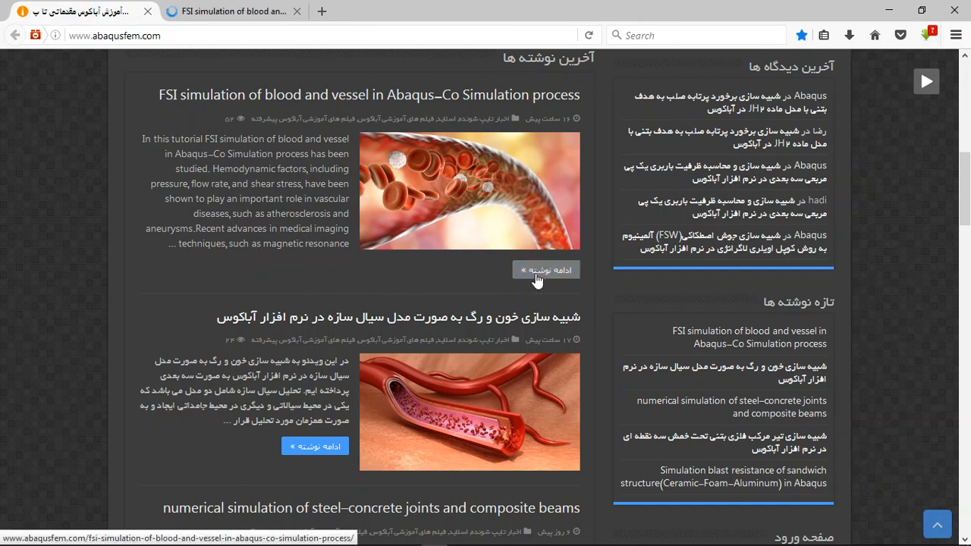
{"action": "left_click", "coordinate": [546, 270]}
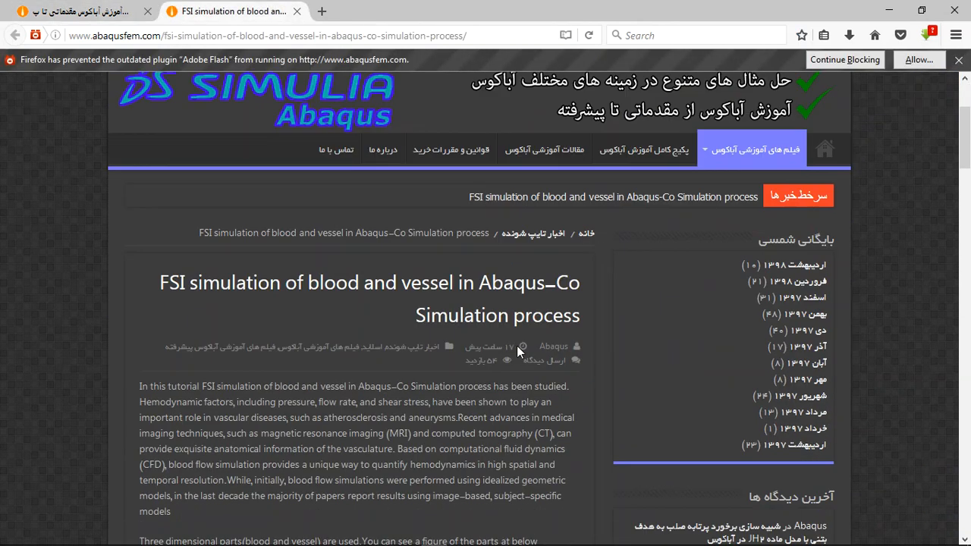
- Scroll through the article, highlighting the boundary and mesh sentences, down to the result contour images
{"action": "scroll", "scroll_direction": "down", "scroll_amount": 3}
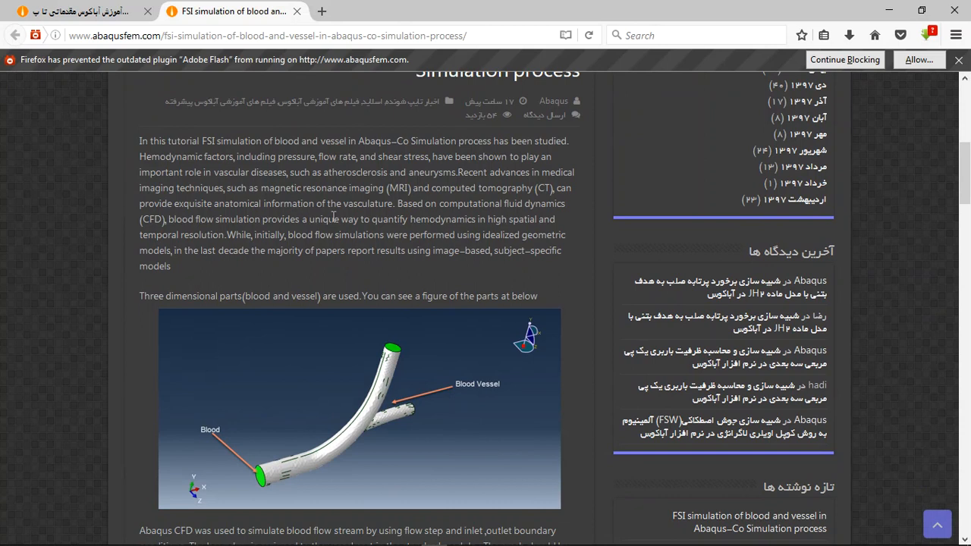
{"action": "scroll", "scroll_direction": "down", "scroll_amount": 3}
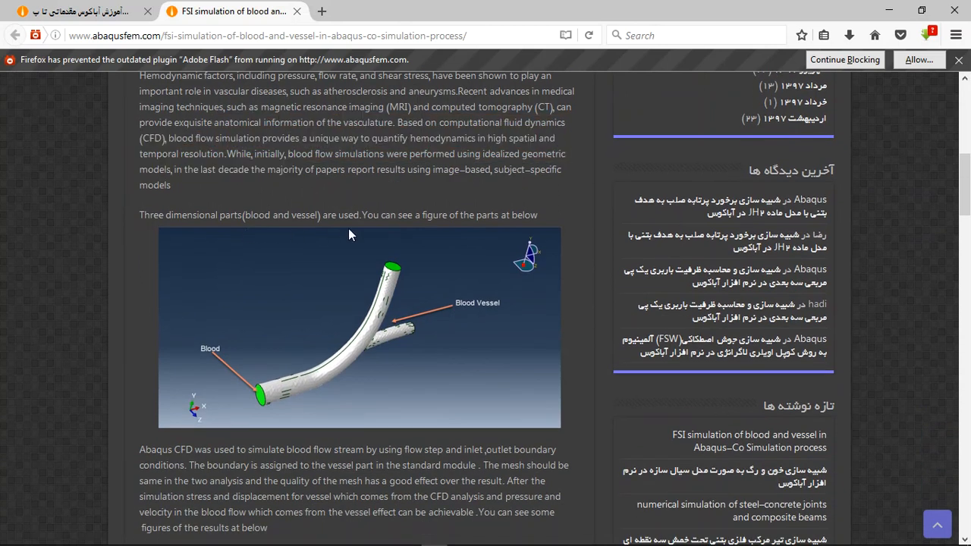
{"action": "scroll", "scroll_direction": "down", "scroll_amount": 3}
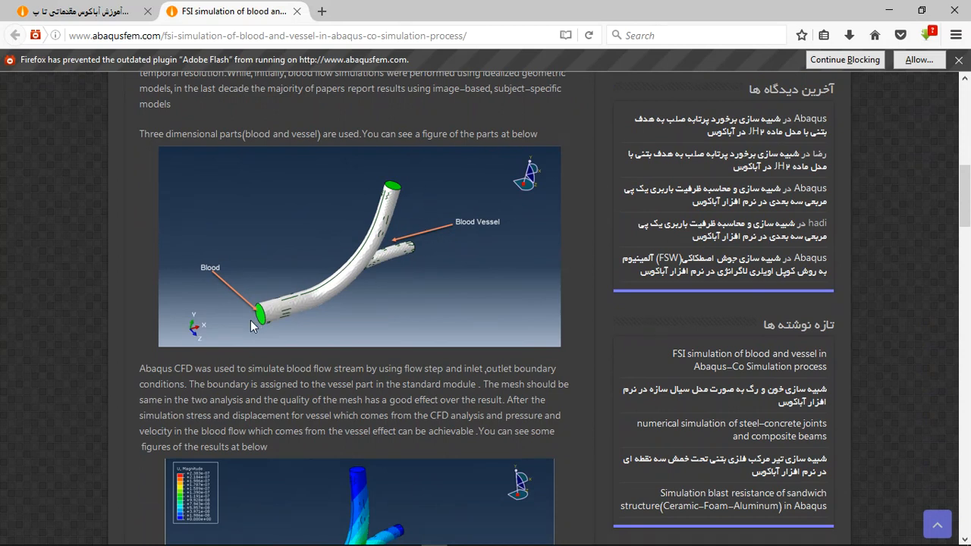
{"action": "mouse_move", "coordinate": [249, 312]}
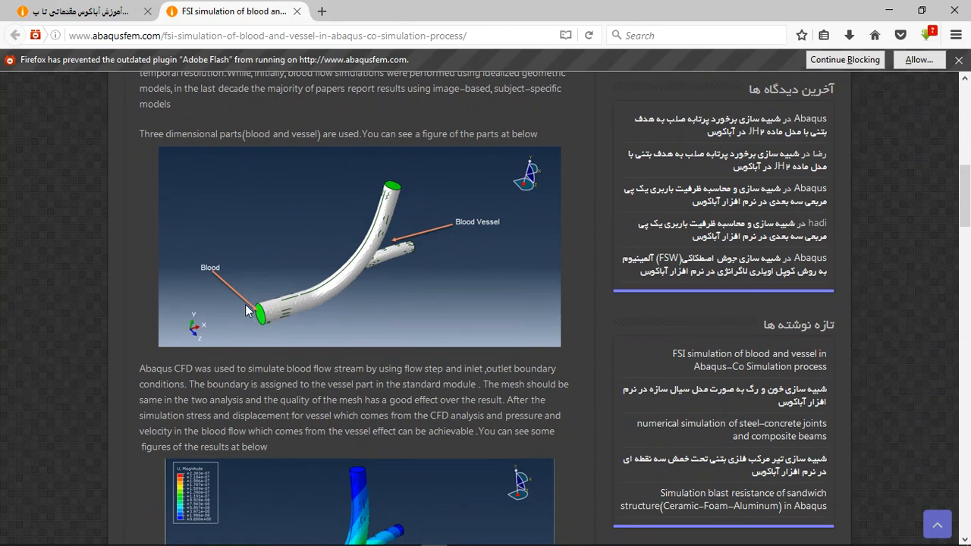
{"action": "mouse_move", "coordinate": [452, 240]}
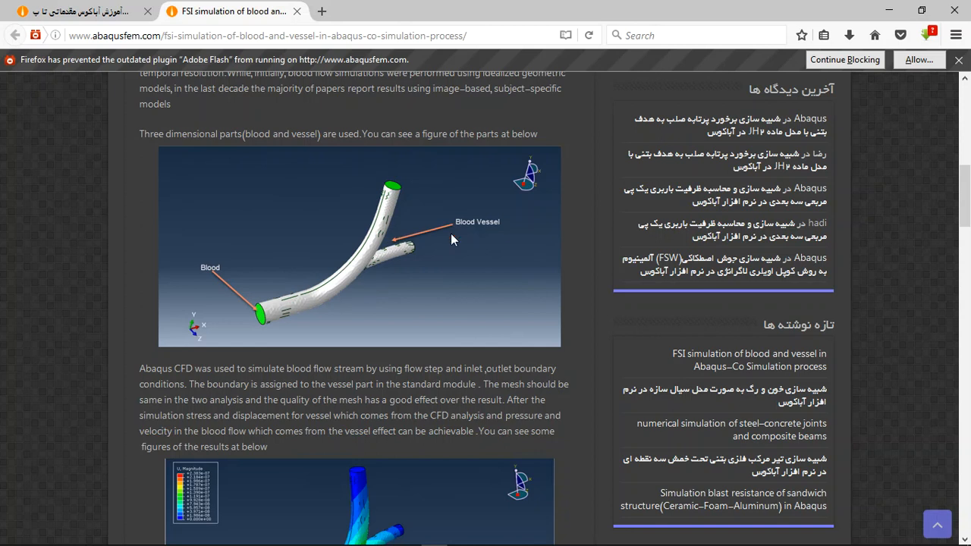
{"action": "scroll", "scroll_direction": "down", "scroll_amount": 3}
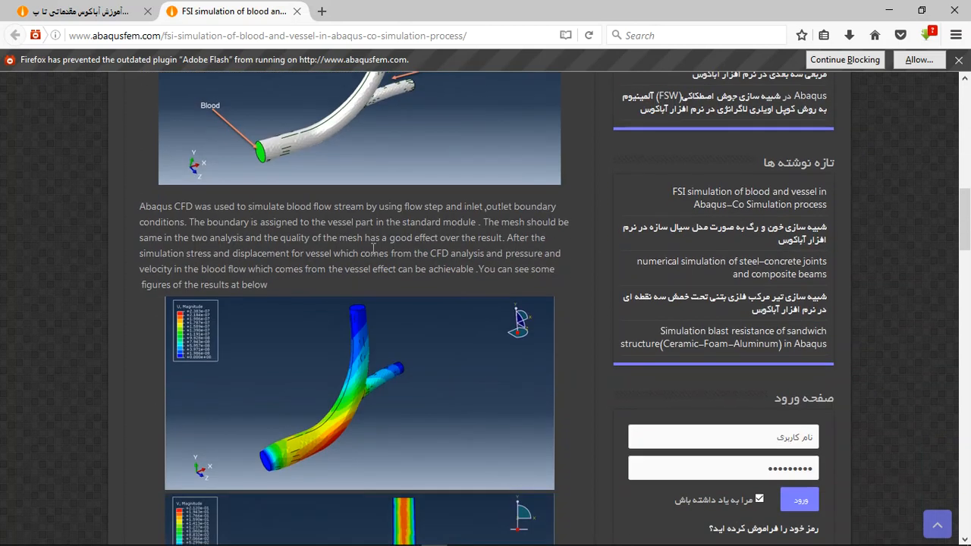
{"action": "left_click_drag", "start_coordinate": [252, 221], "coordinate": [382, 254]}
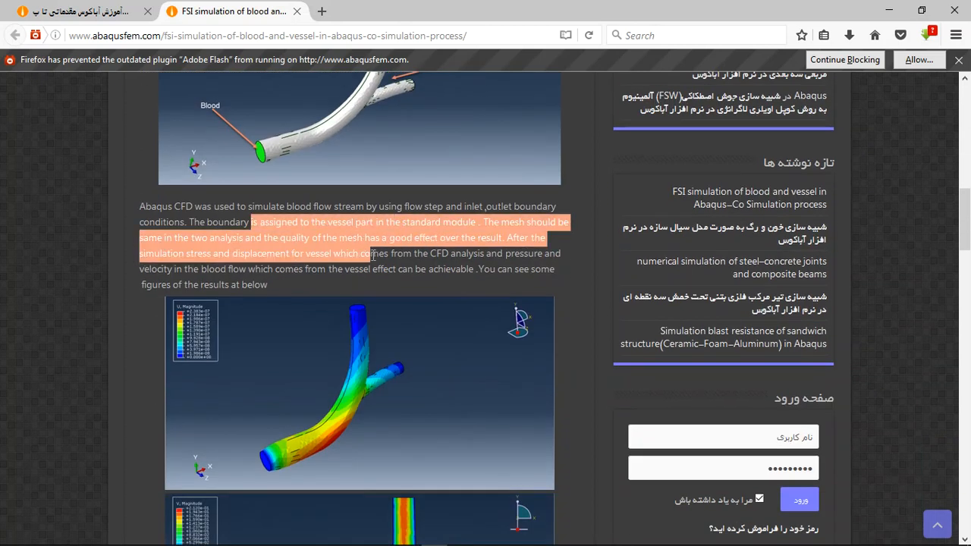
{"action": "scroll", "scroll_direction": "down", "scroll_amount": 3}
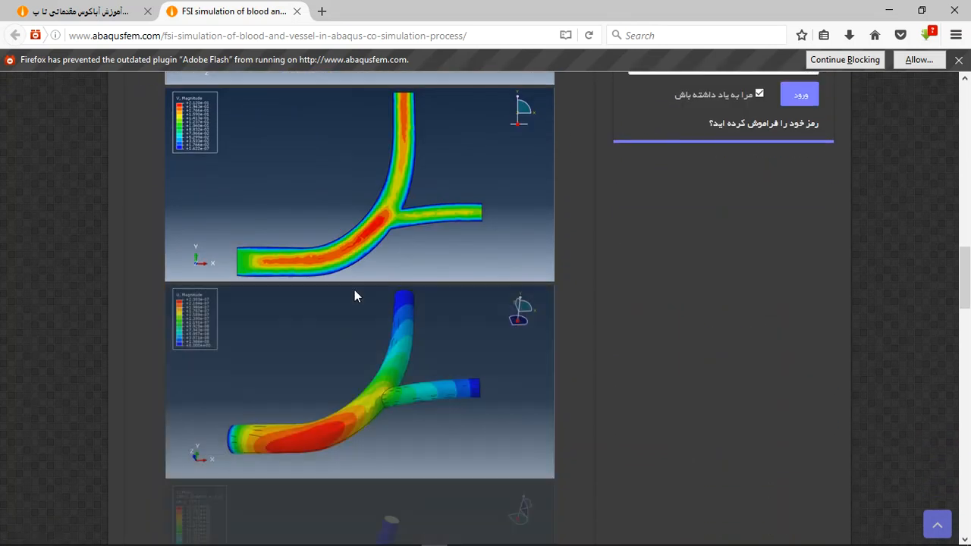
{"action": "scroll", "scroll_direction": "down", "scroll_amount": 3}
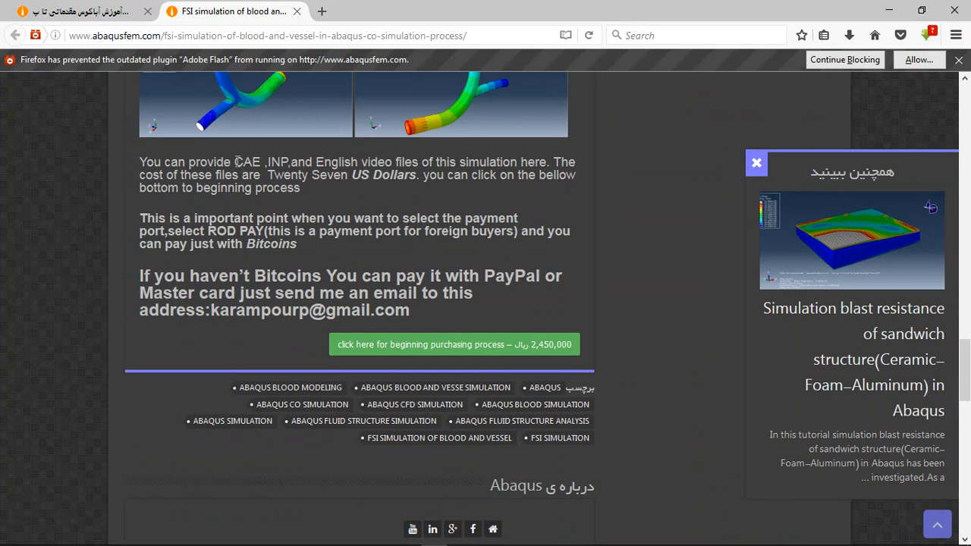
- Highlight the simulation files' price, the word PayPal and the contact email address
{"action": "left_click_drag", "start_coordinate": [235, 161], "coordinate": [334, 160]}
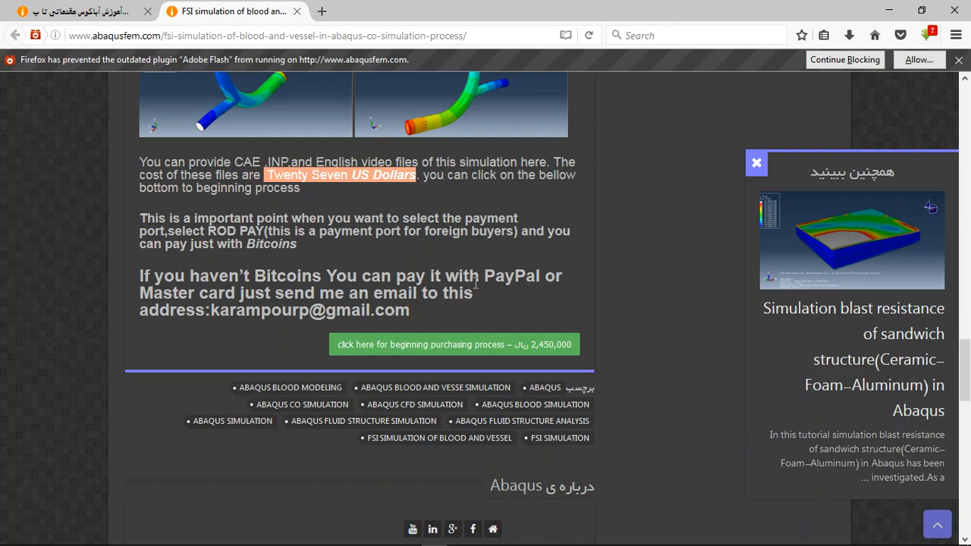
{"action": "double_click", "coordinate": [513, 276]}
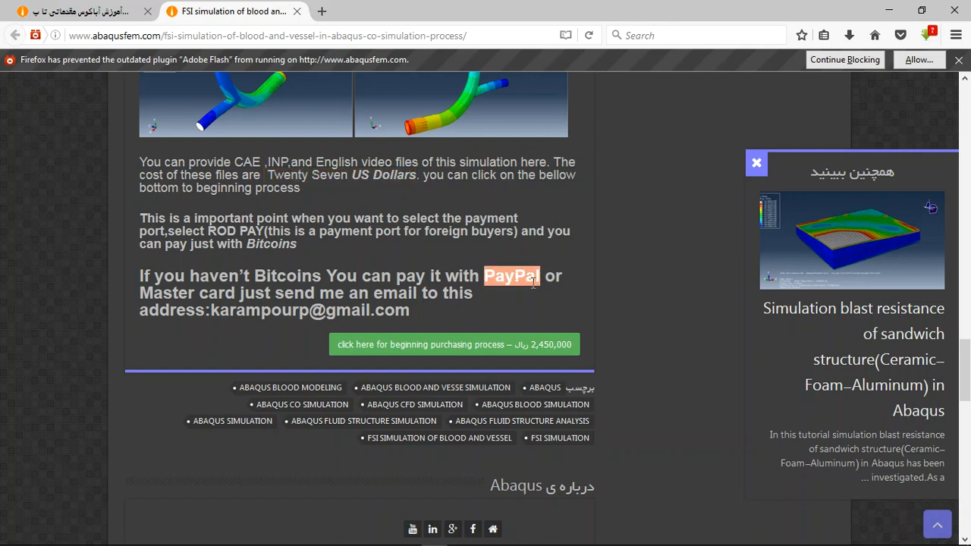
{"action": "mouse_move", "coordinate": [415, 318]}
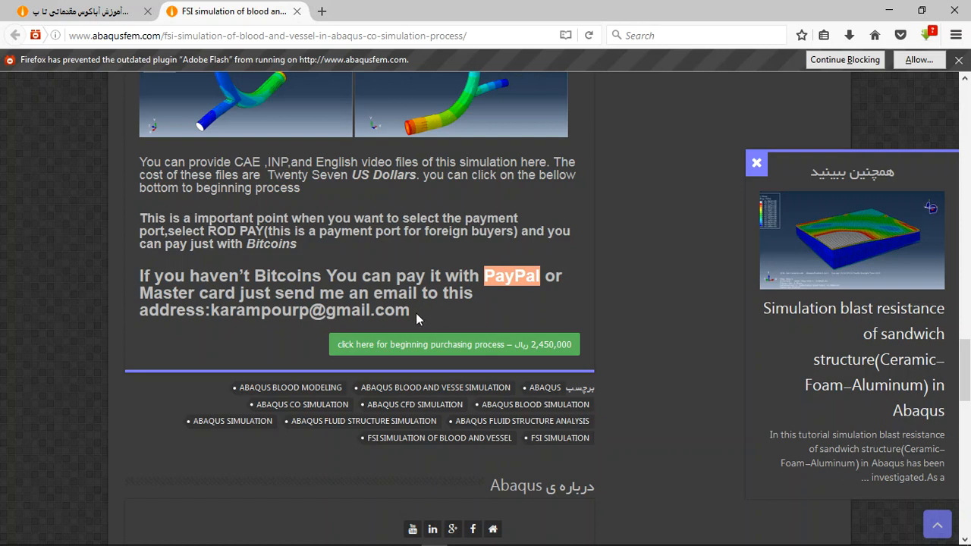
{"action": "double_click", "coordinate": [309, 309]}
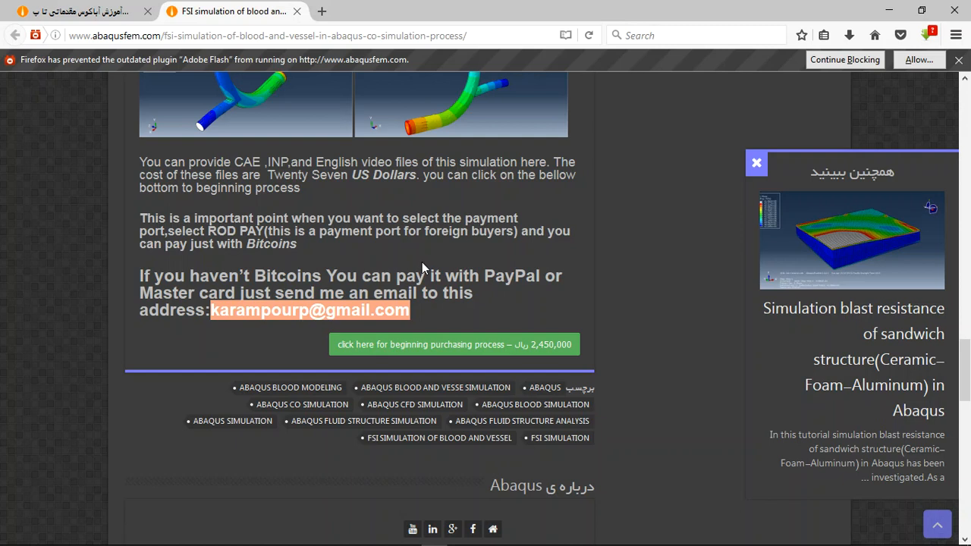
{"action": "mouse_move", "coordinate": [537, 373]}
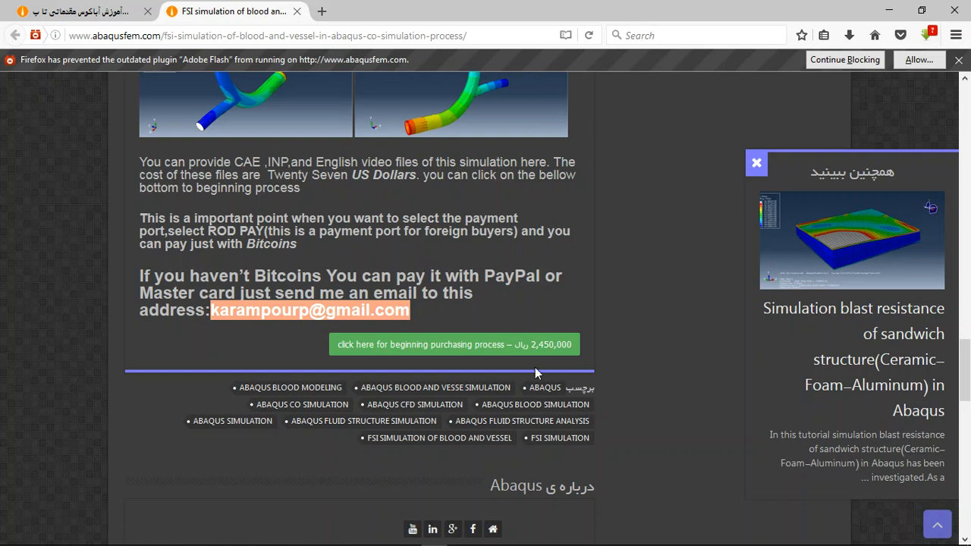